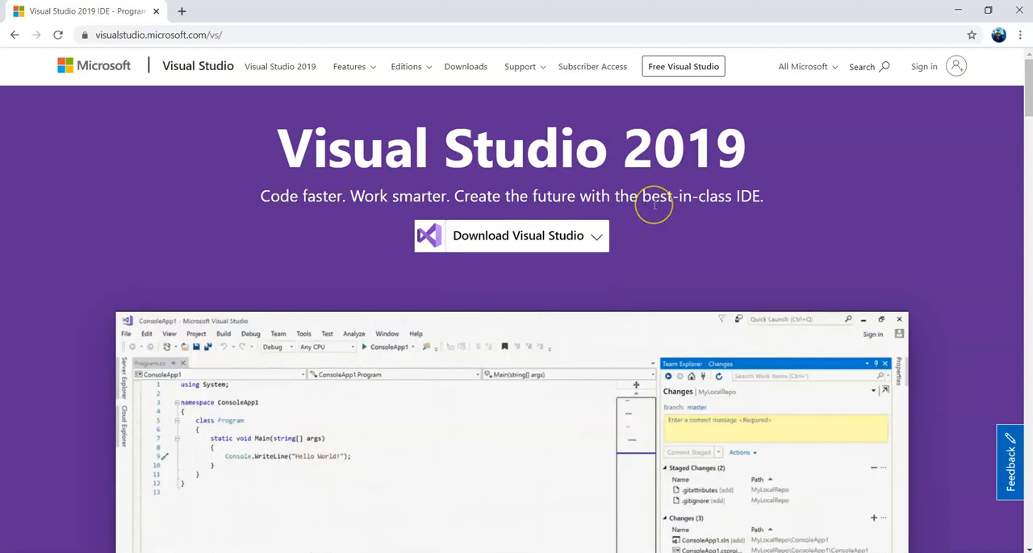
type("initial")
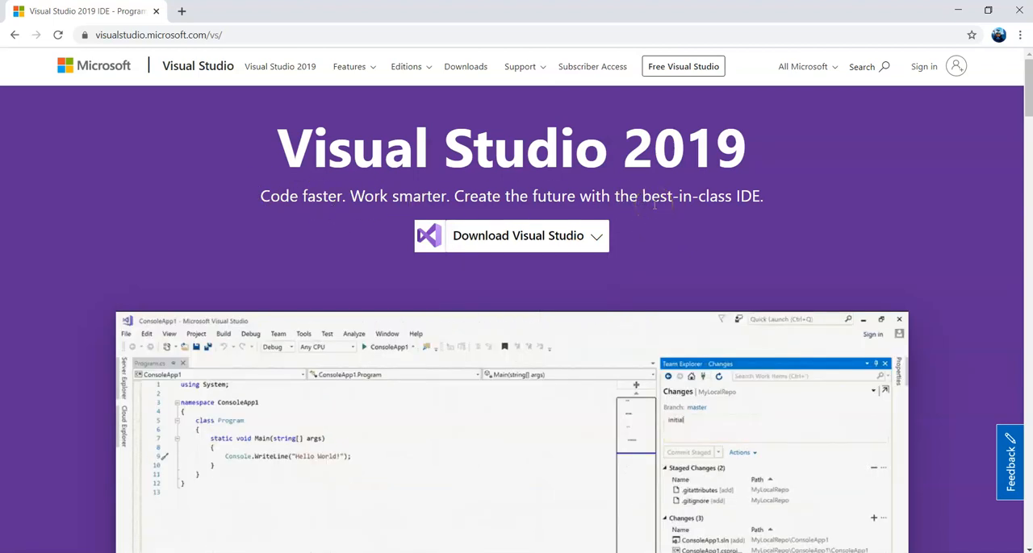